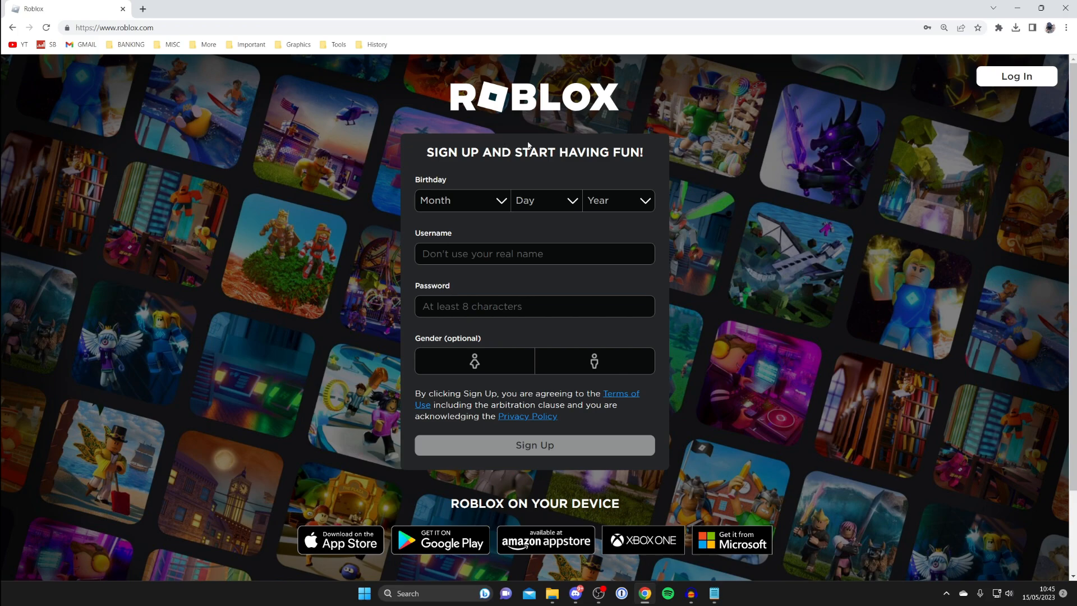
pyautogui.moveTo(1000, 82)
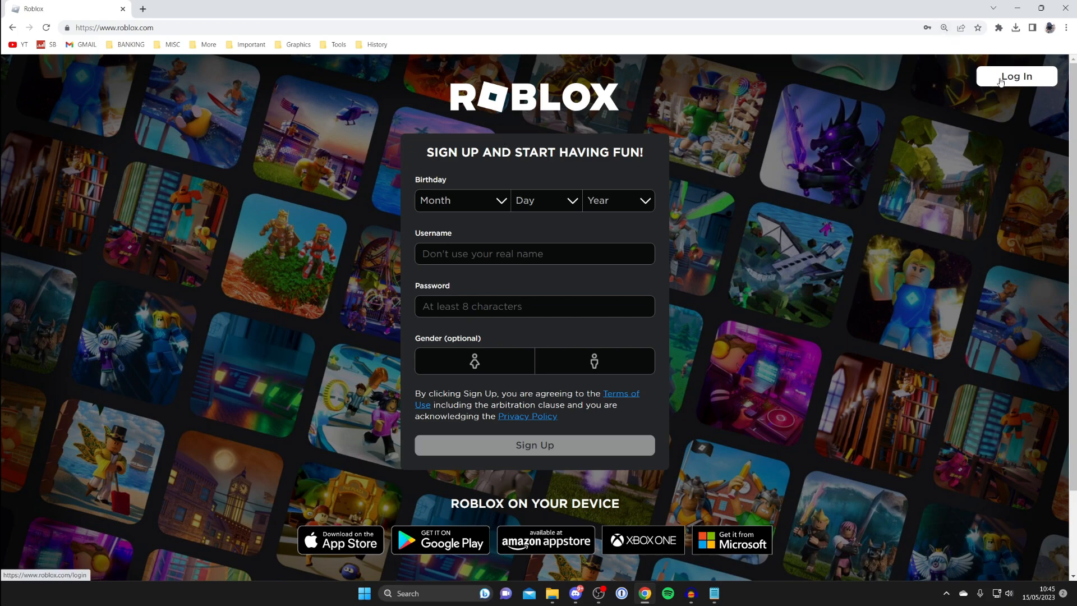
# Step: Go to the Roblox login page from the home page header
pyautogui.click(1016, 77)
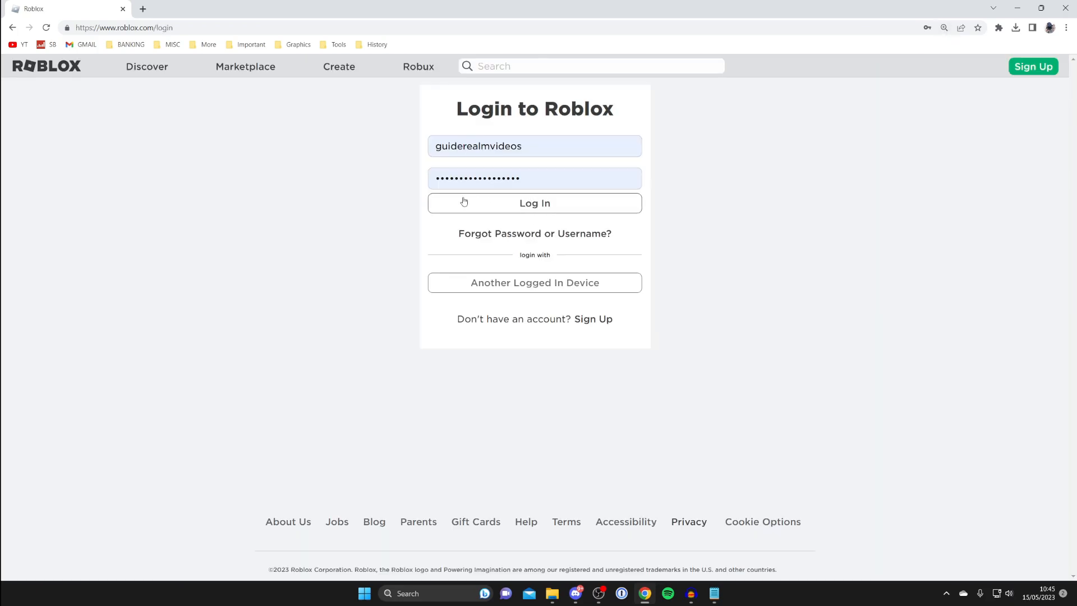
# Step: Submit the saved credentials and ask for another 2-step verification method
pyautogui.click(534, 203)
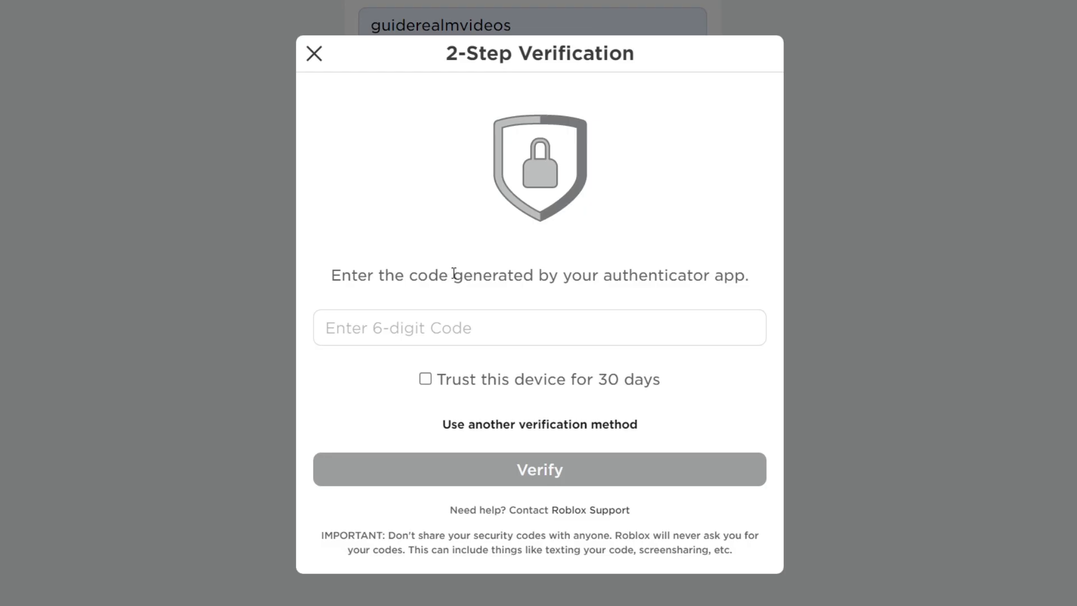
pyautogui.moveTo(452, 285)
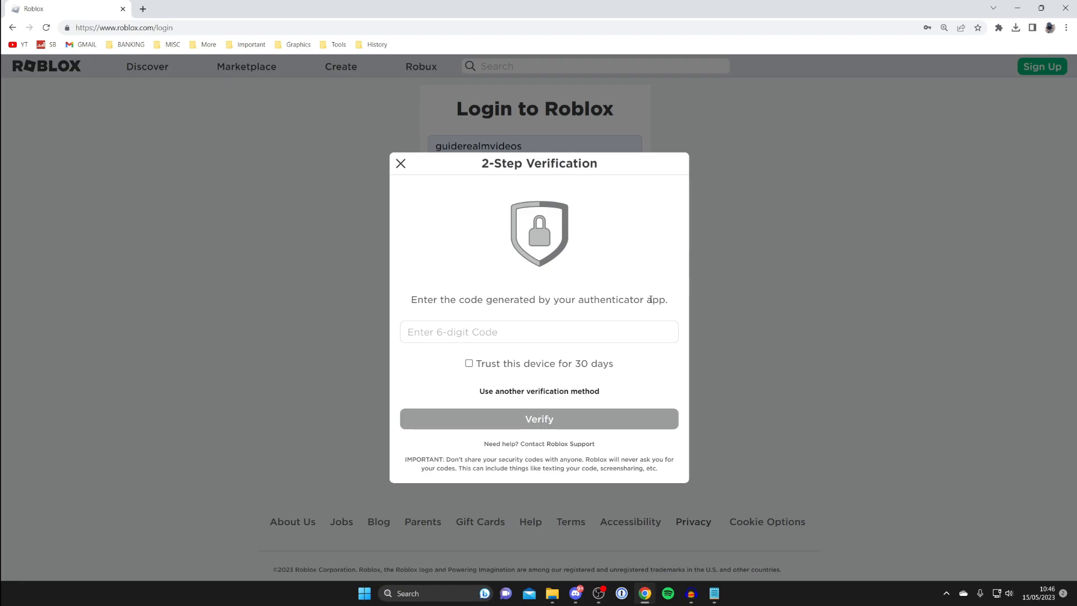
pyautogui.moveTo(495, 299)
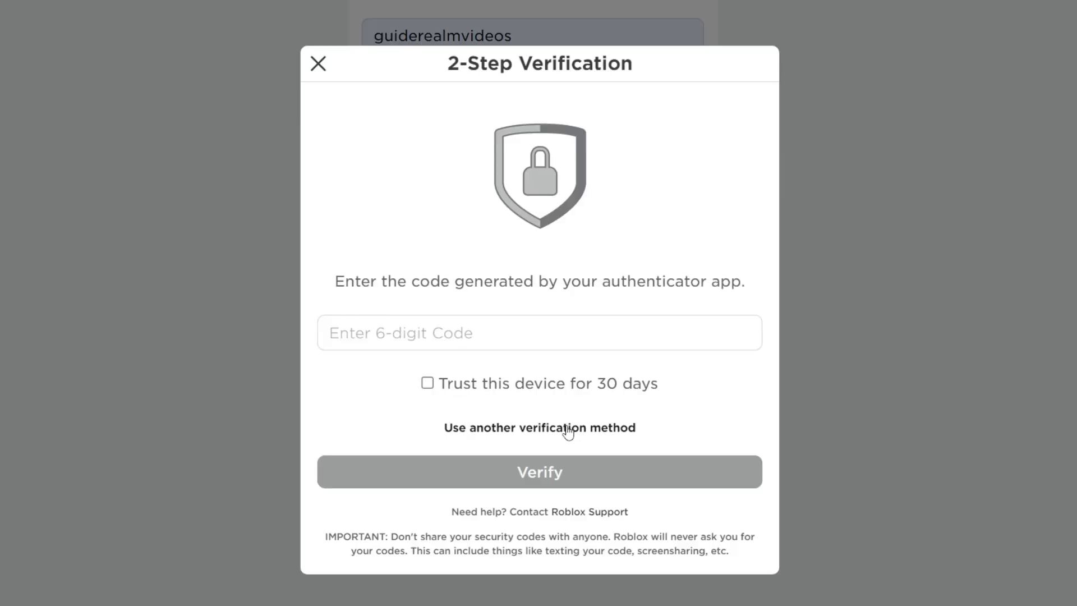
pyautogui.click(539, 428)
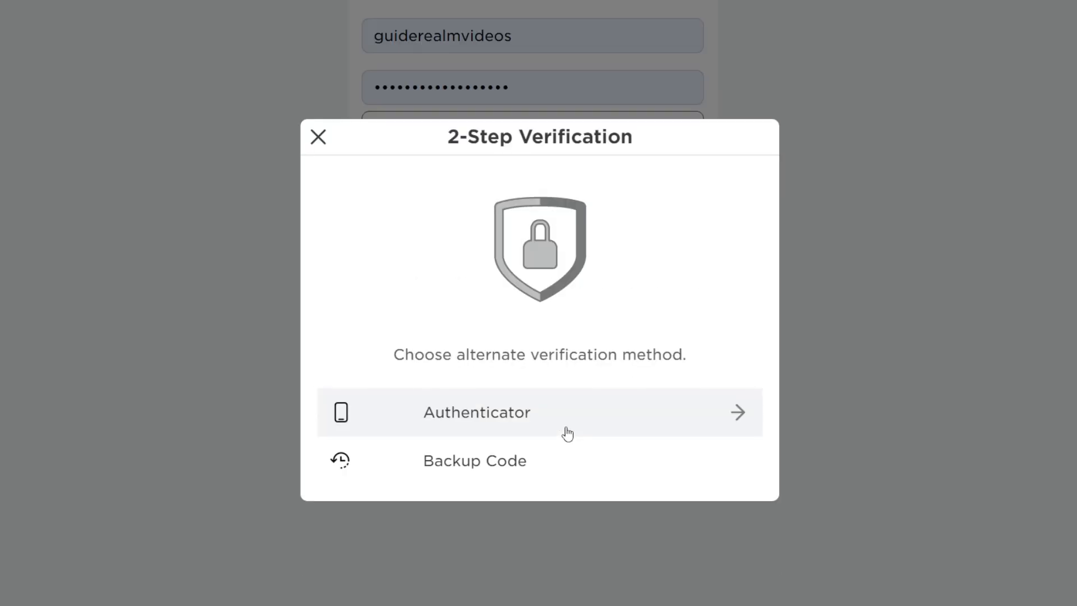
pyautogui.moveTo(473, 463)
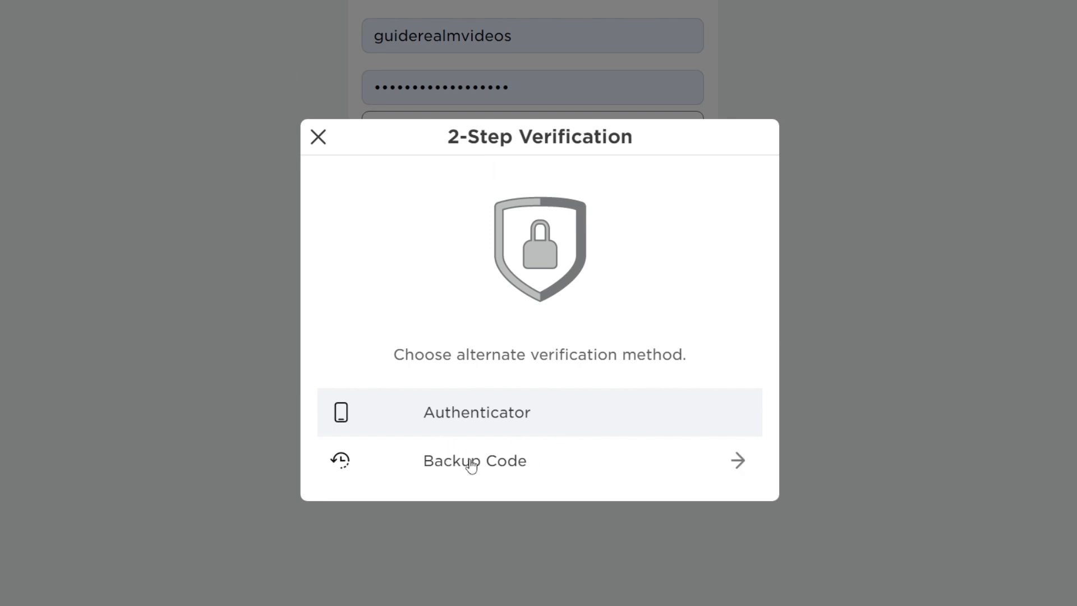
pyautogui.click(473, 460)
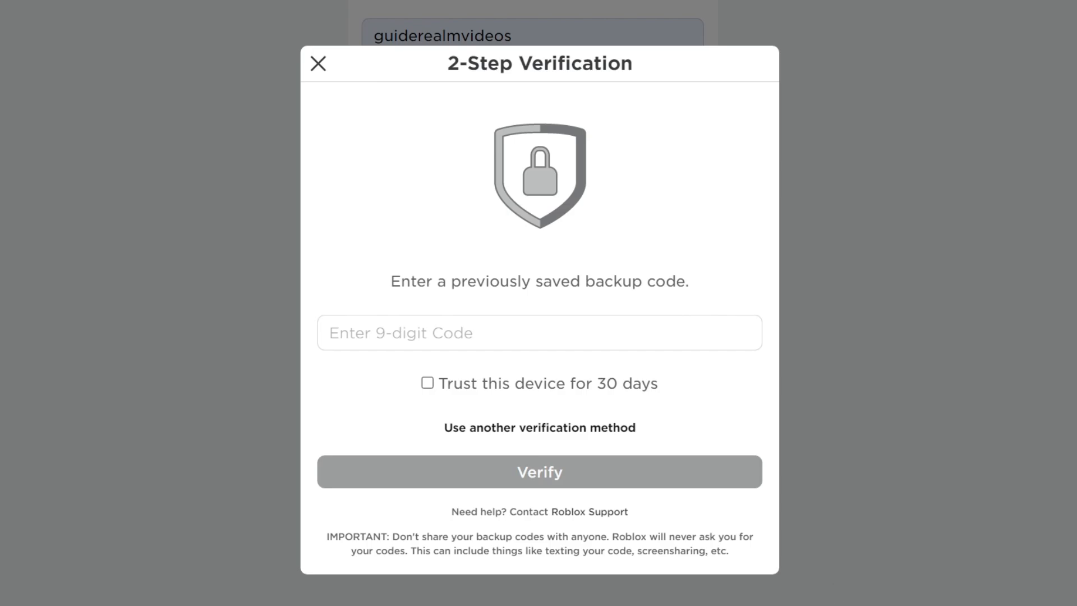
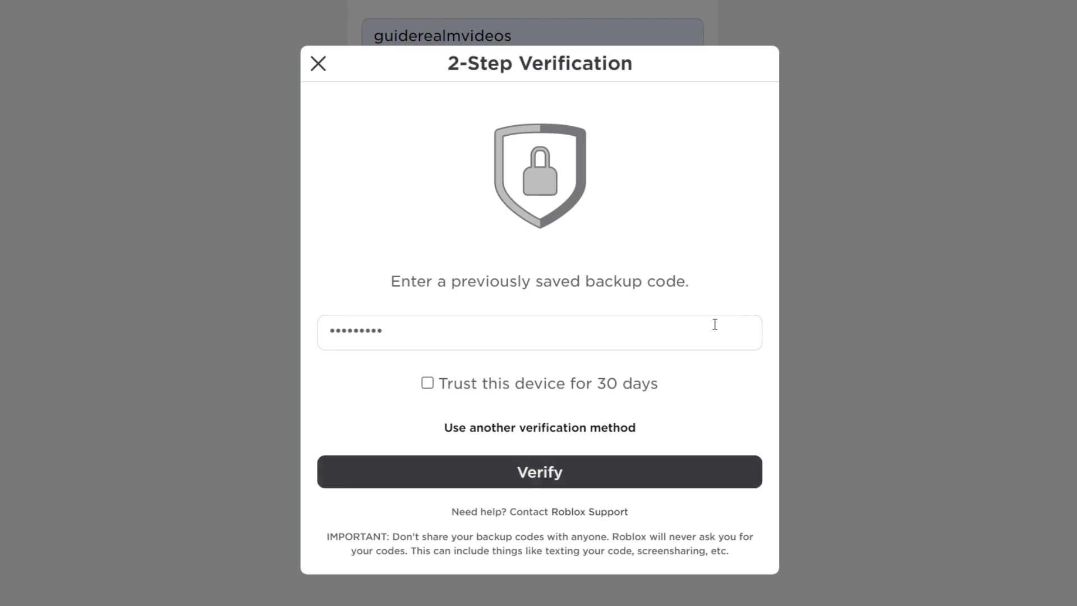
pyautogui.click(538, 473)
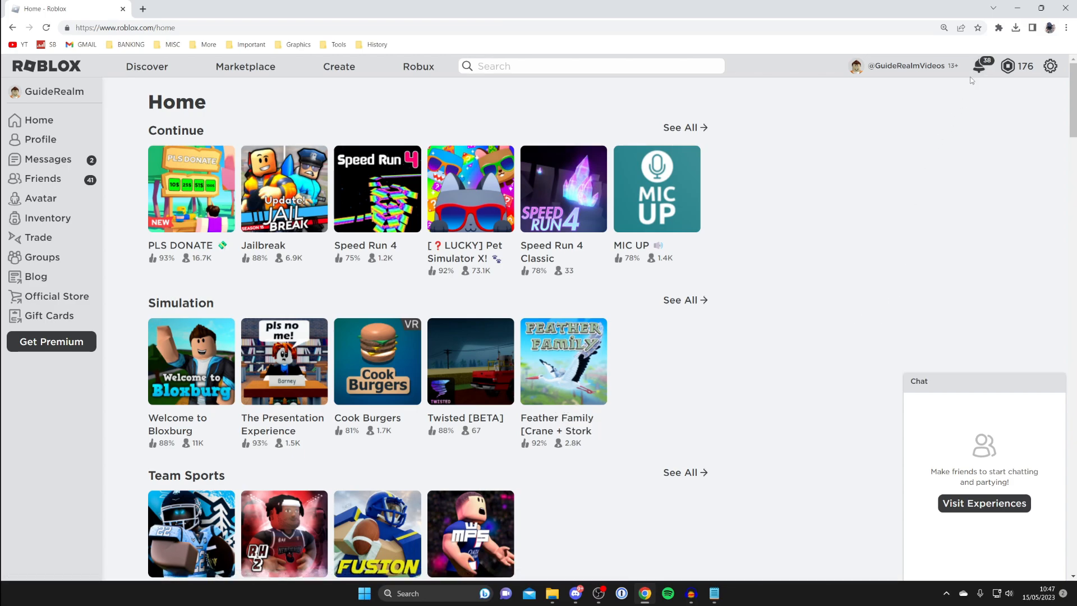
# Step: Reach the Security section of account settings via the gear menu's Settings
pyautogui.click(1050, 66)
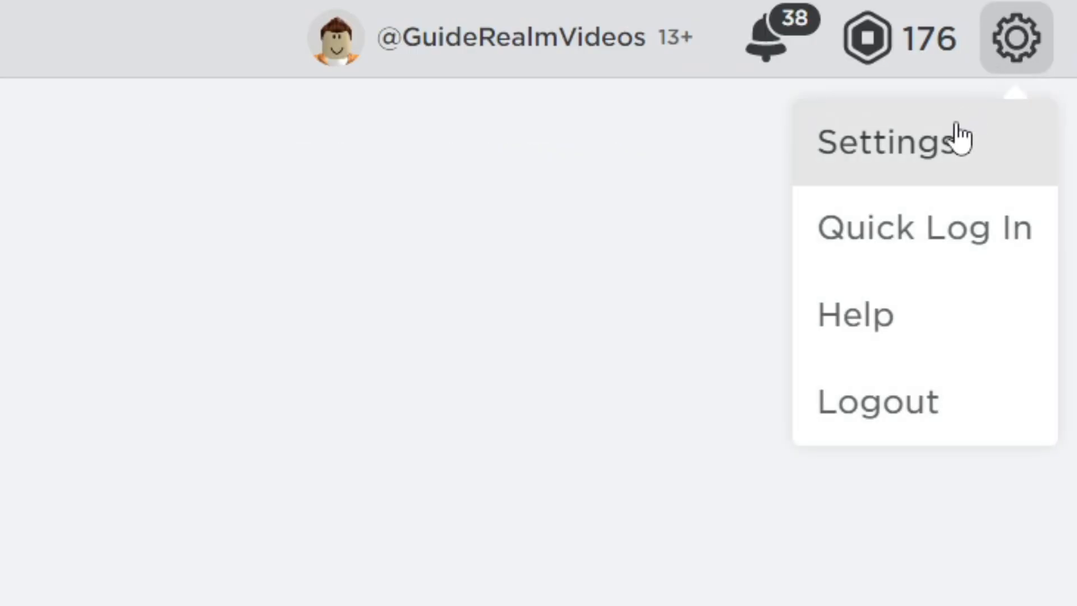
pyautogui.click(885, 141)
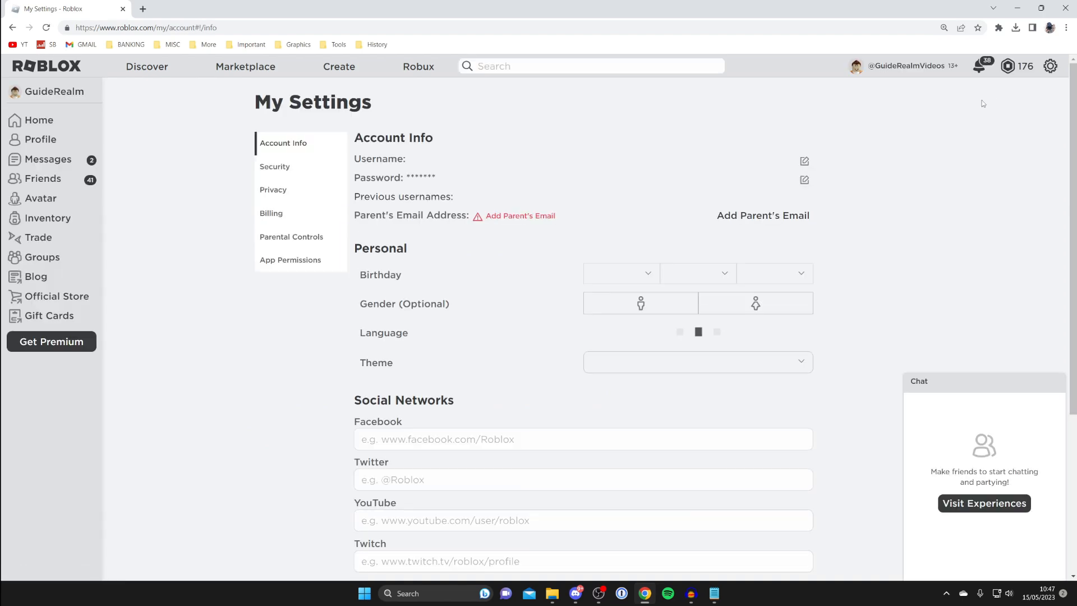
pyautogui.click(274, 166)
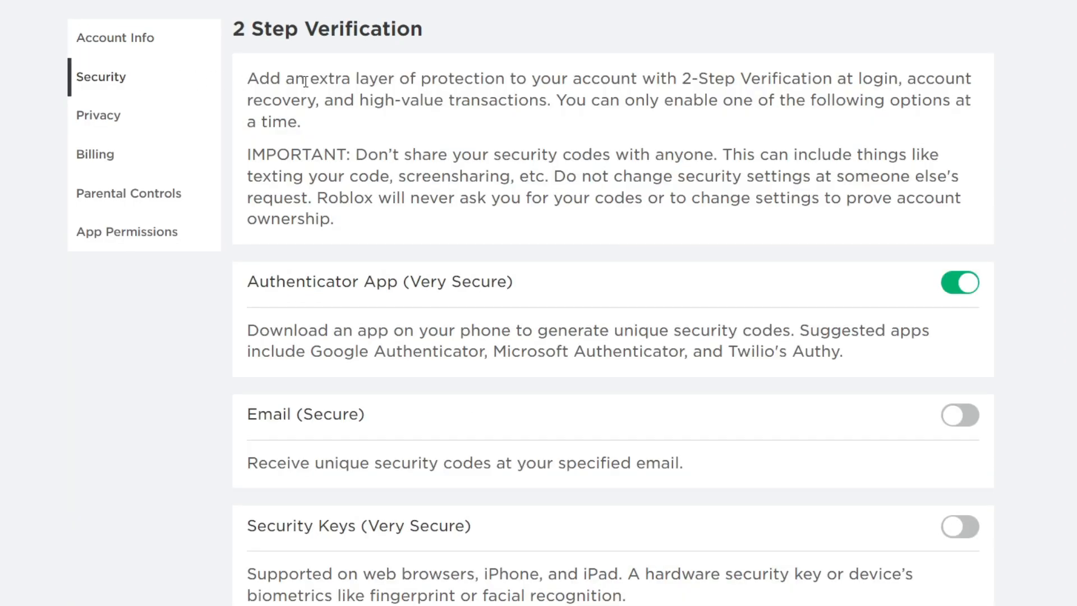
pyautogui.moveTo(440, 289)
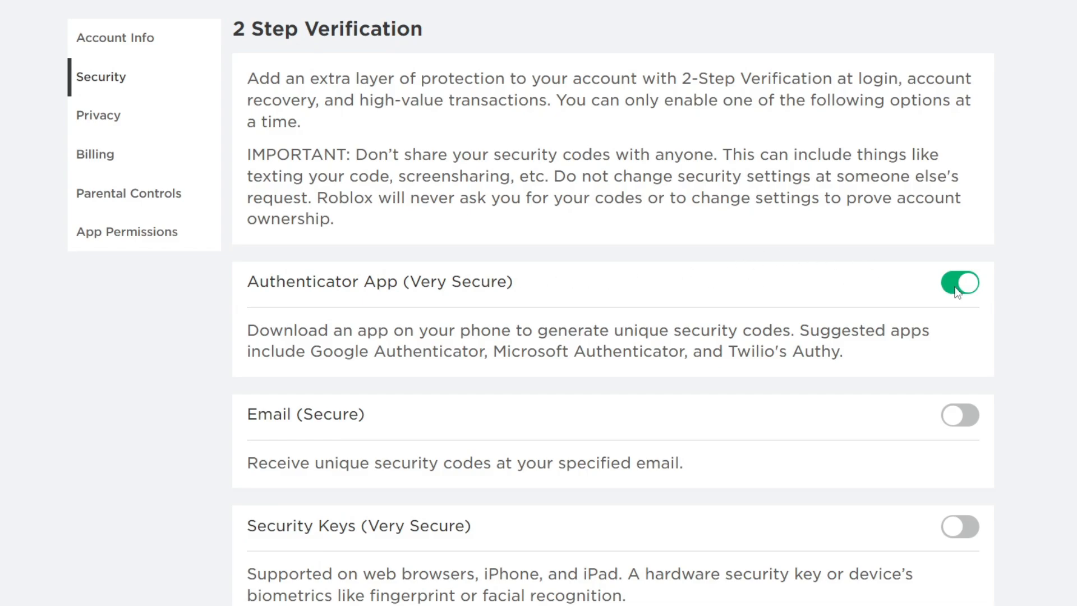
pyautogui.click(959, 283)
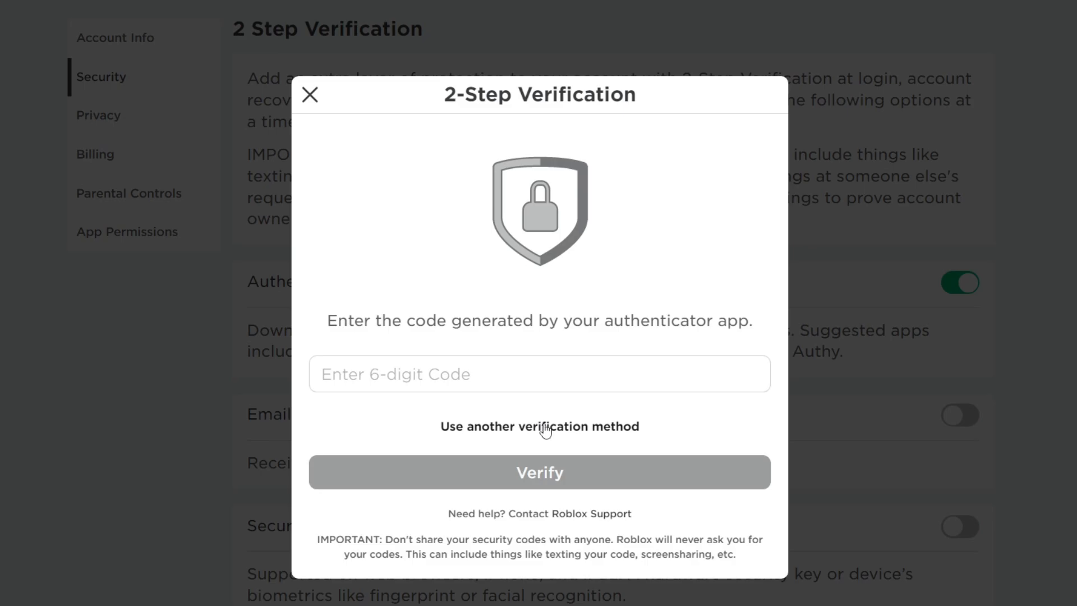
pyautogui.click(539, 427)
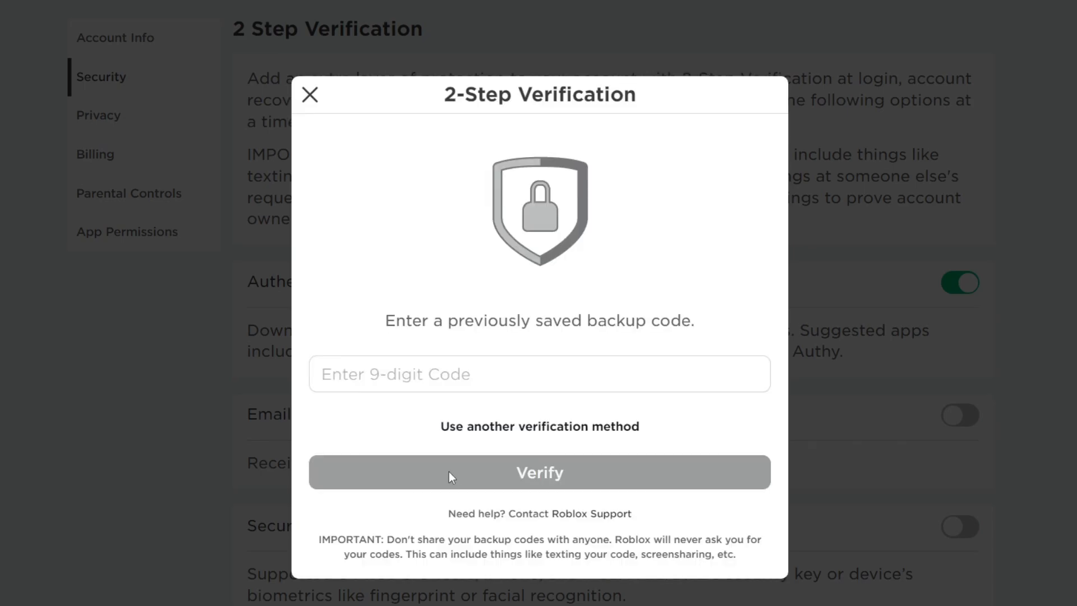
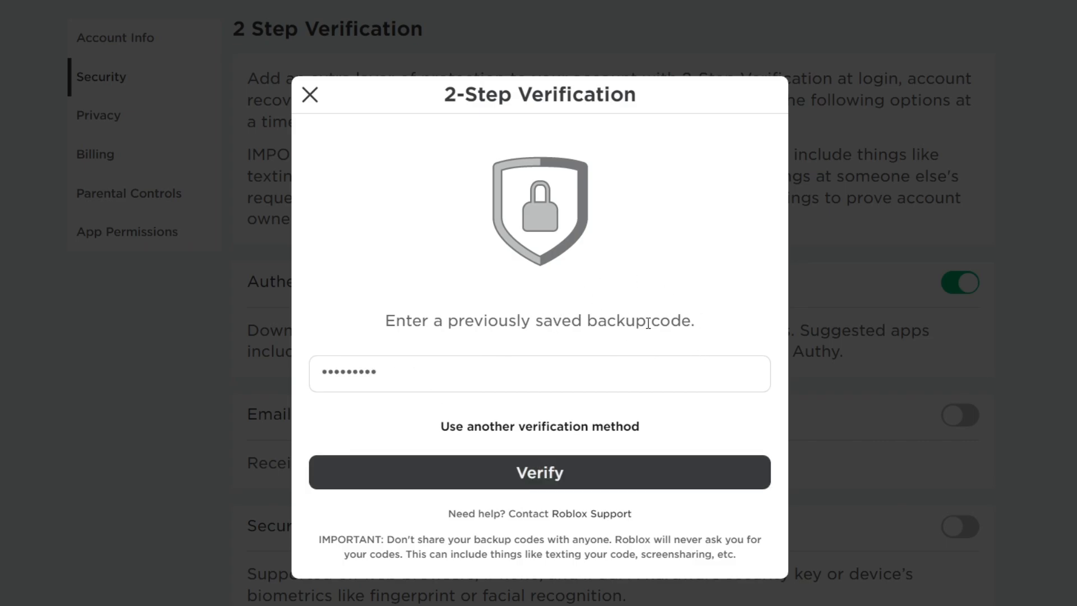
pyautogui.moveTo(663, 320)
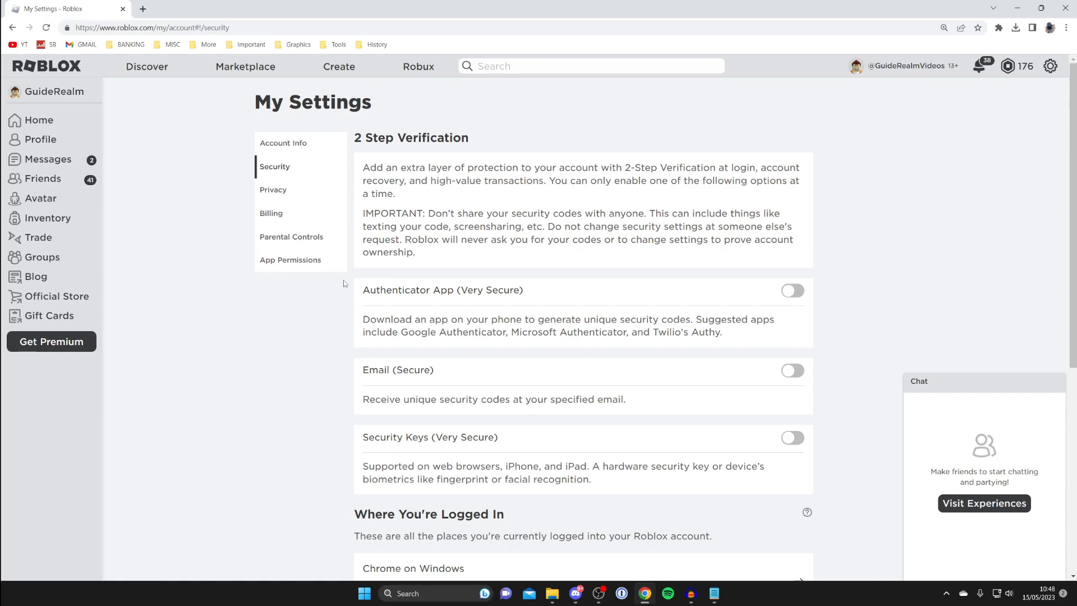
pyautogui.moveTo(449, 281)
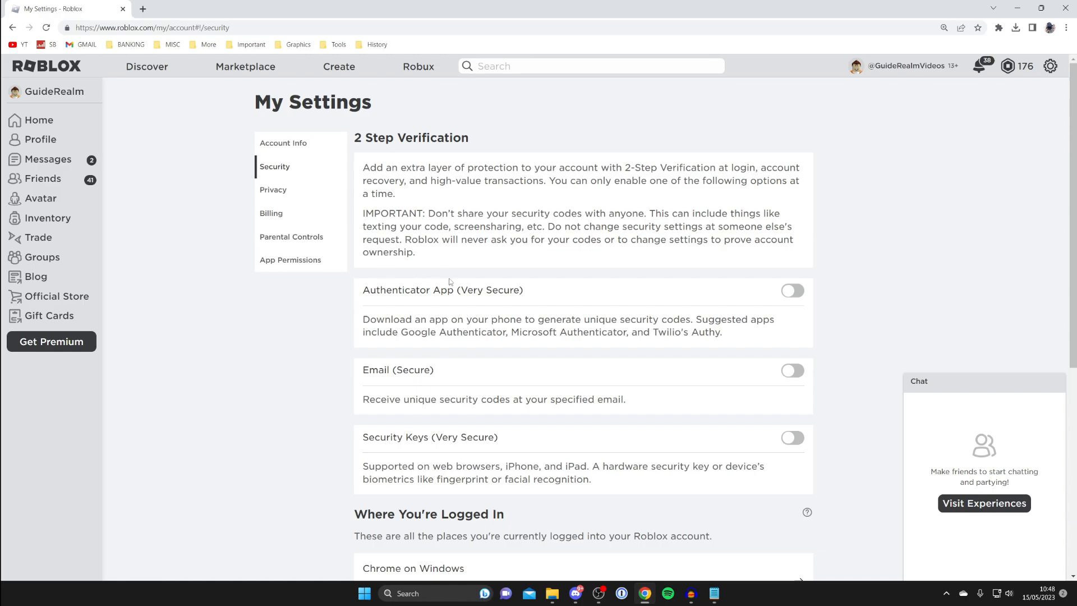
pyautogui.moveTo(677, 304)
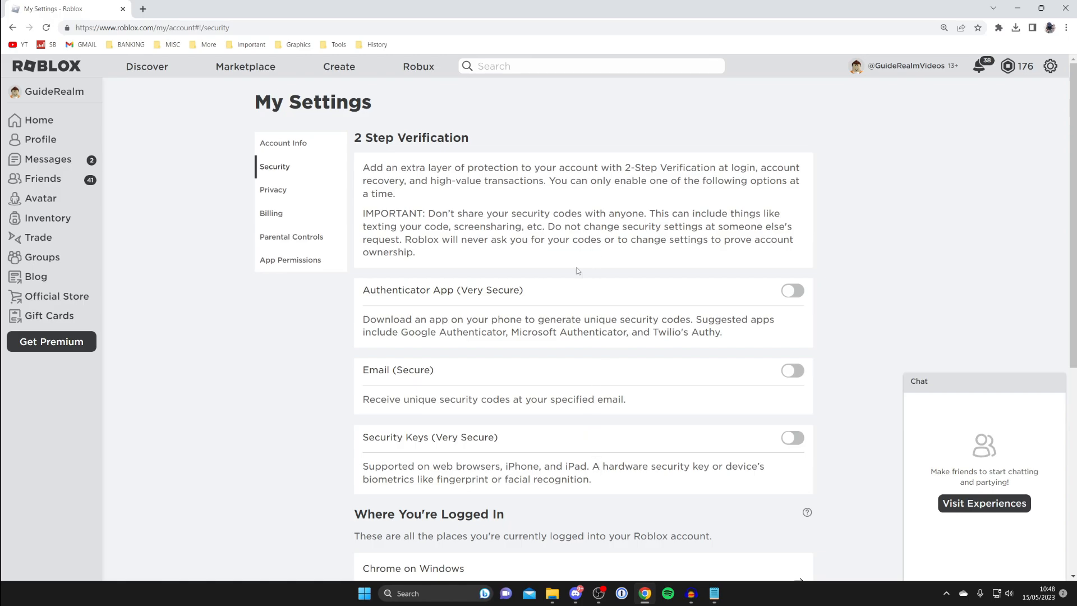
pyautogui.moveTo(534, 329)
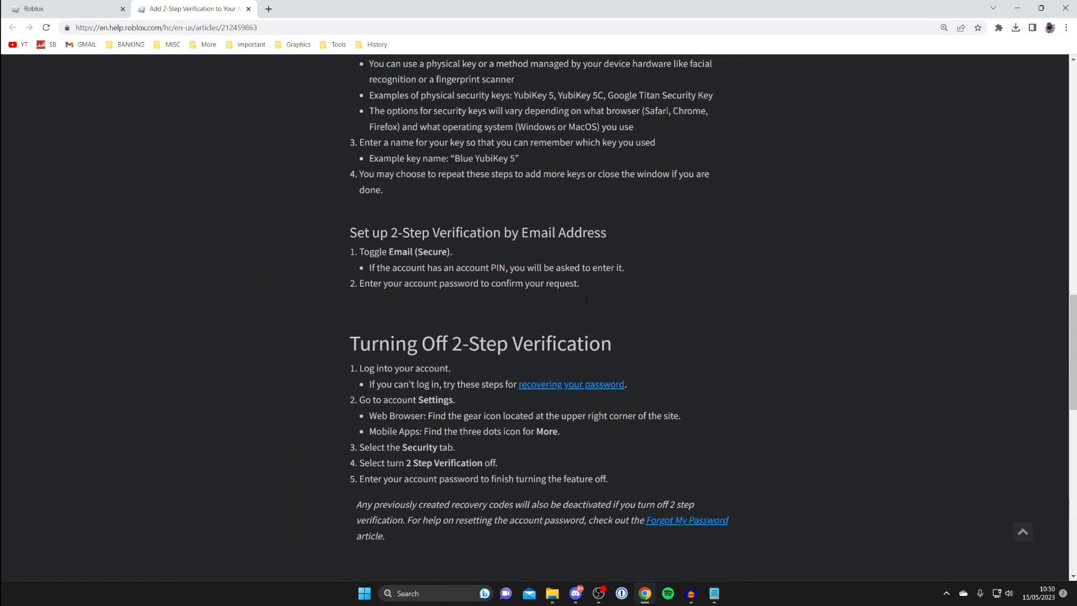
# Step: Follow 'Contact support here' and enter a birth date with day 25 to reach the Contact Us form
pyautogui.scroll(-3)
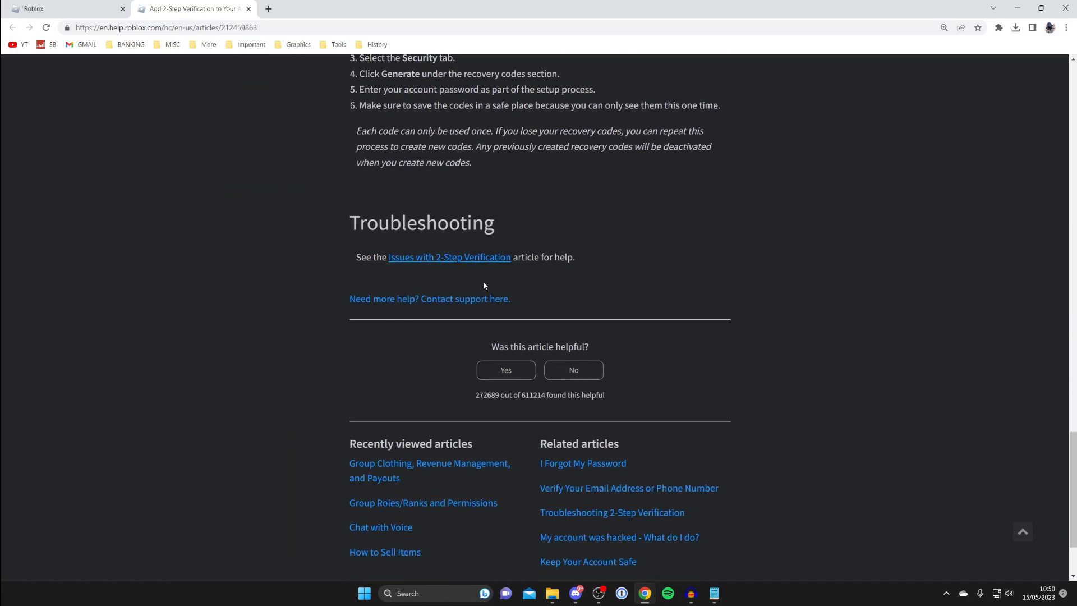
pyautogui.moveTo(464, 298)
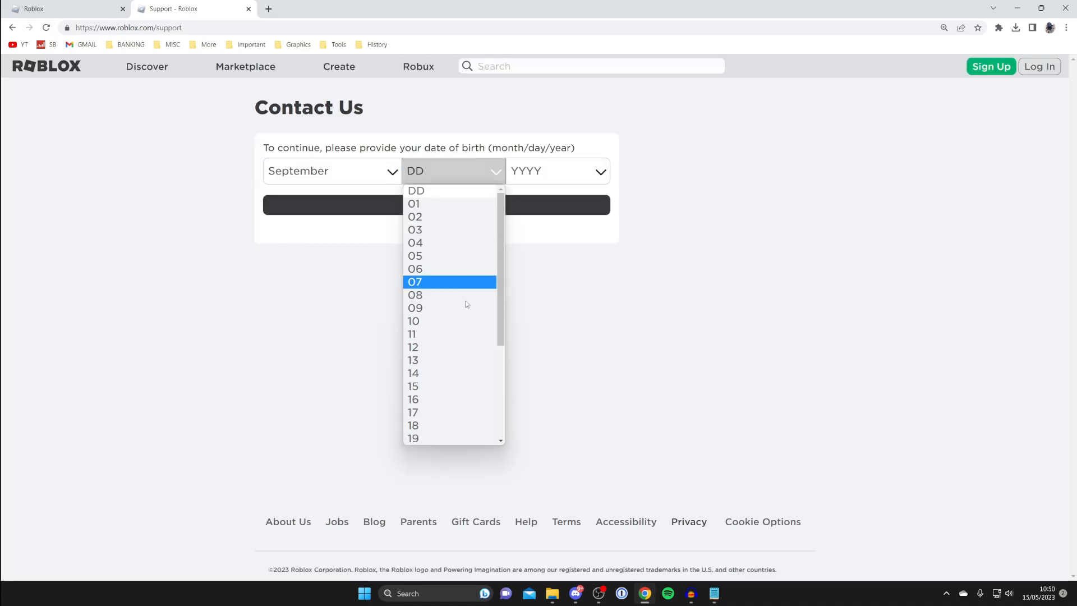
pyautogui.scroll(-3)
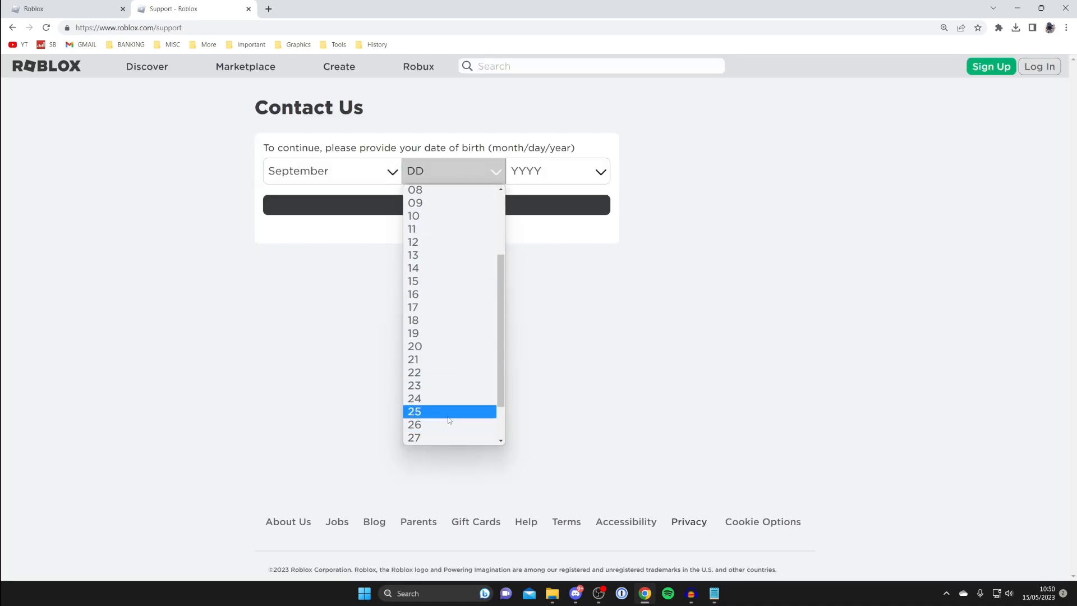
pyautogui.click(414, 411)
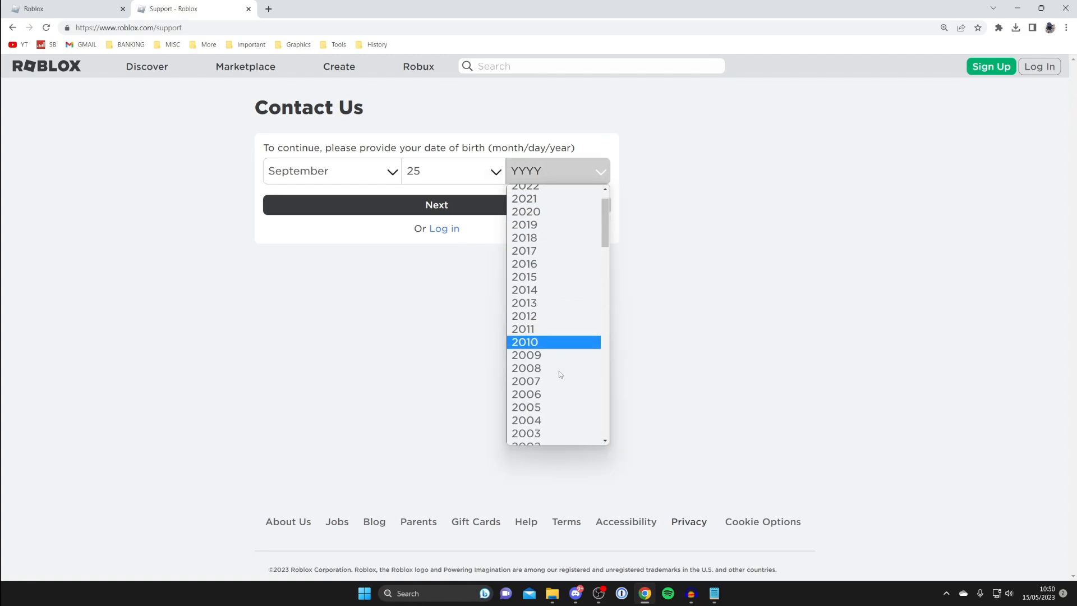
pyautogui.click(525, 341)
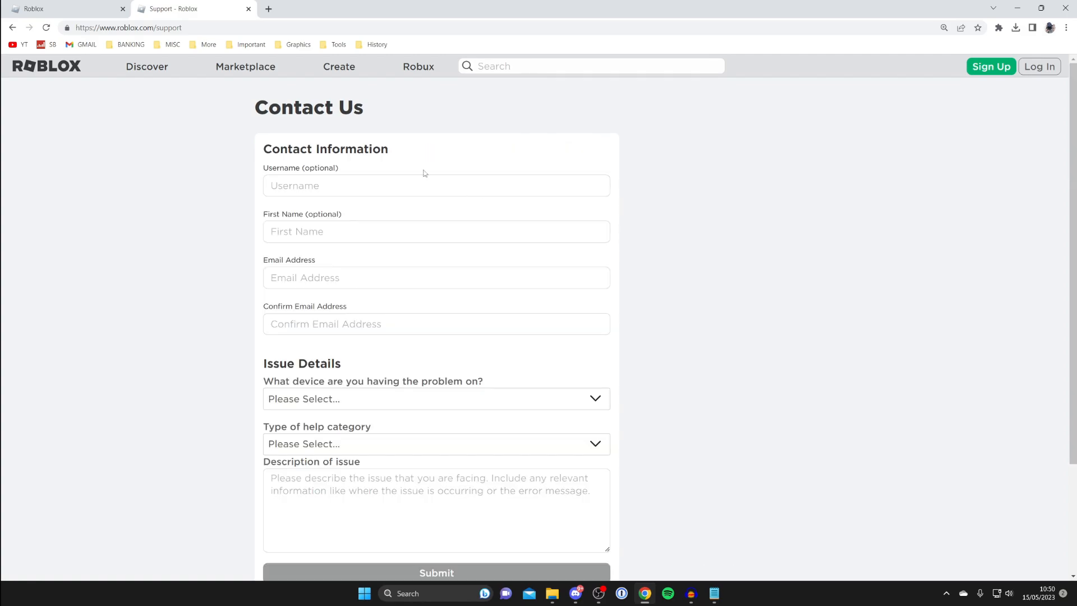
# Step: Choose PC, Account Hacked or Can't Log in, and 2-Step Verification as the issue details
pyautogui.scroll(-3)
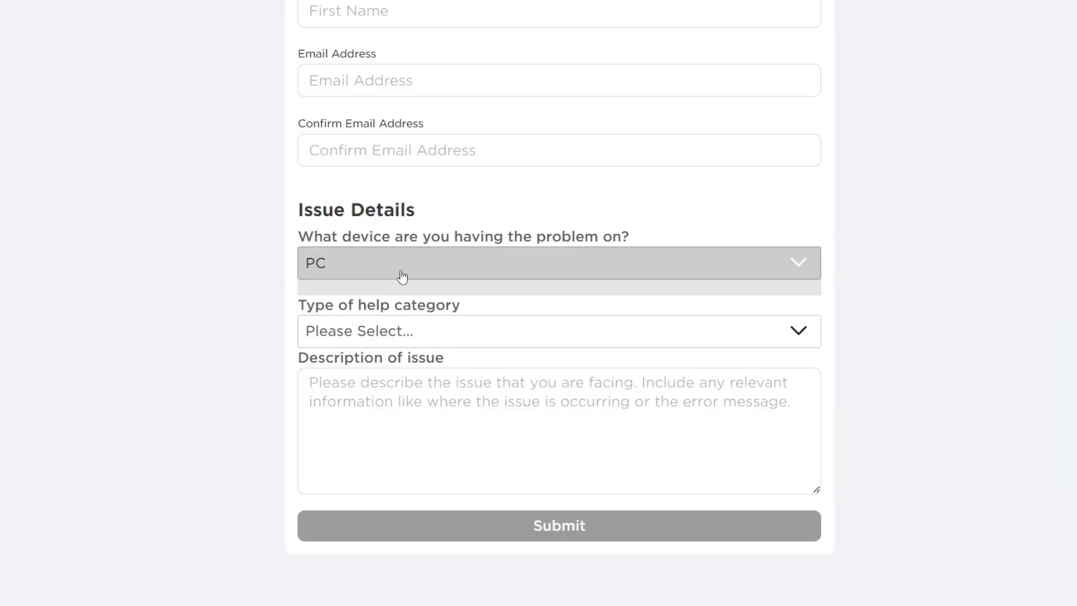
pyautogui.click(558, 330)
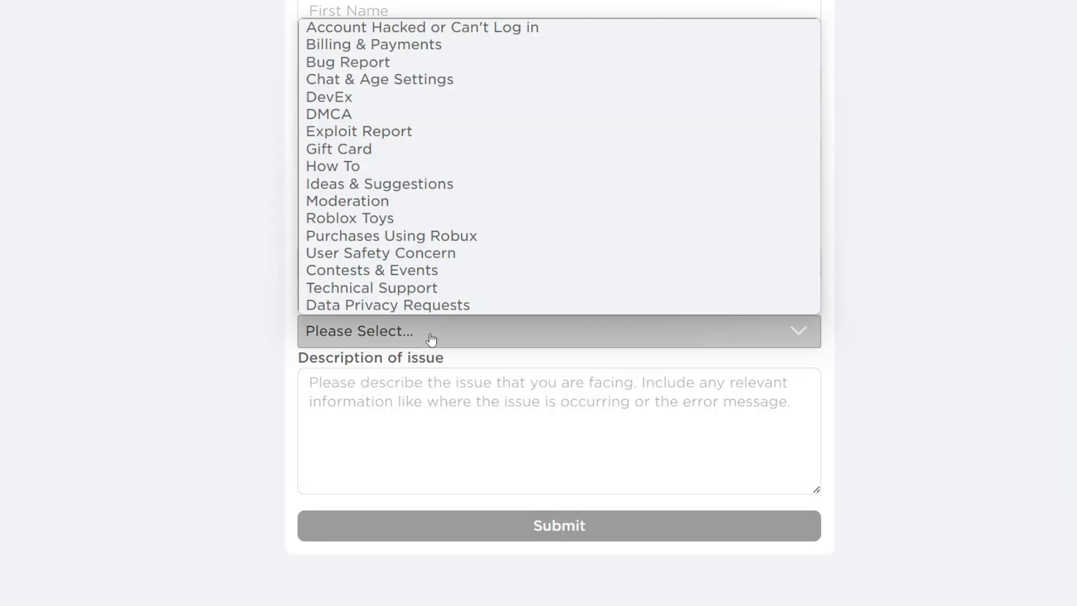
pyautogui.click(421, 27)
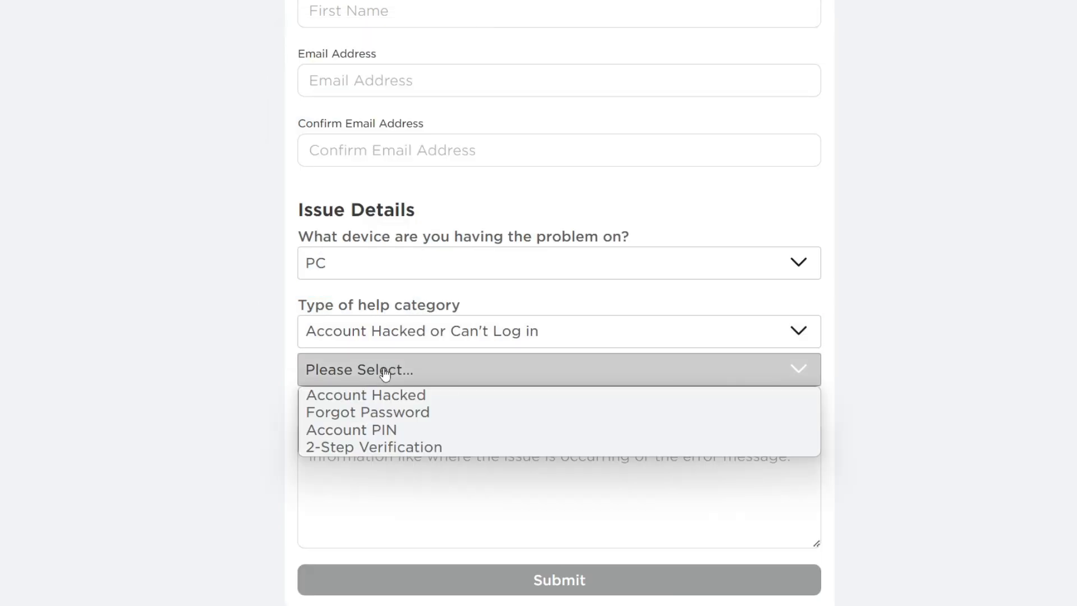
pyautogui.click(374, 446)
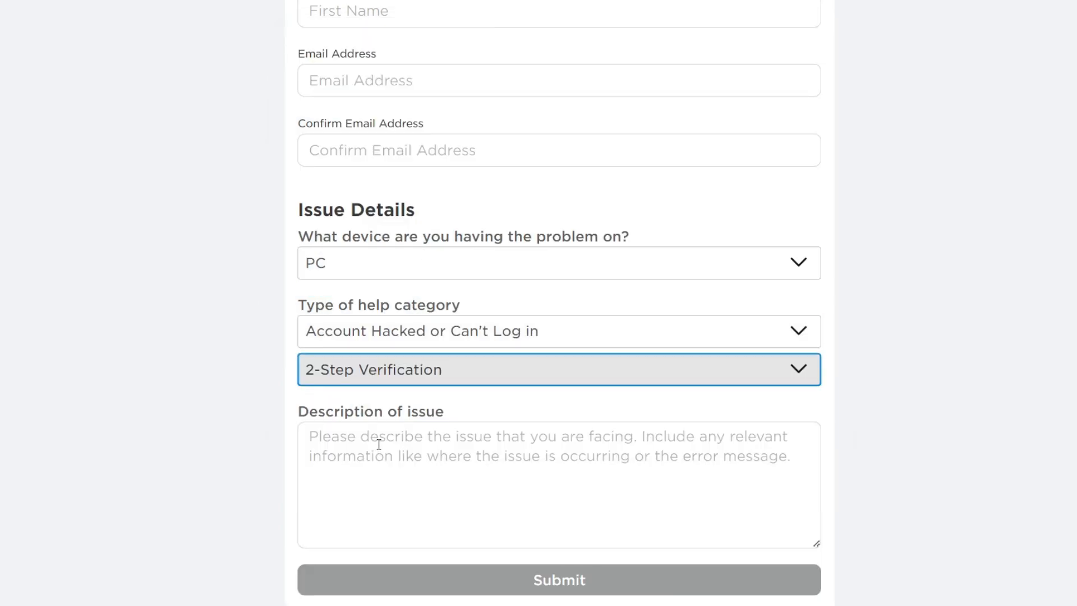
pyautogui.scroll(-3)
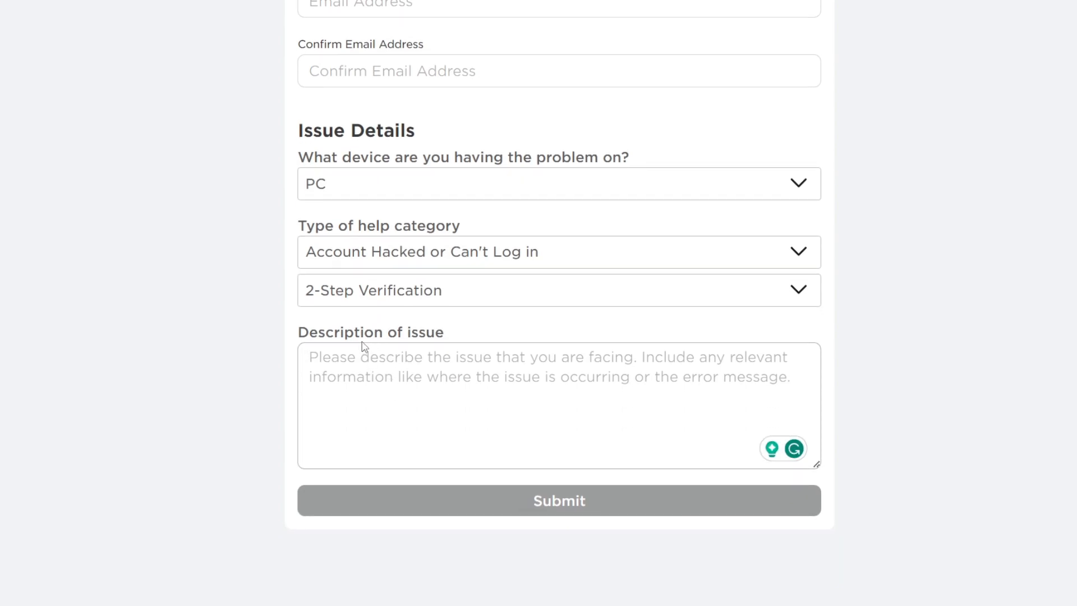